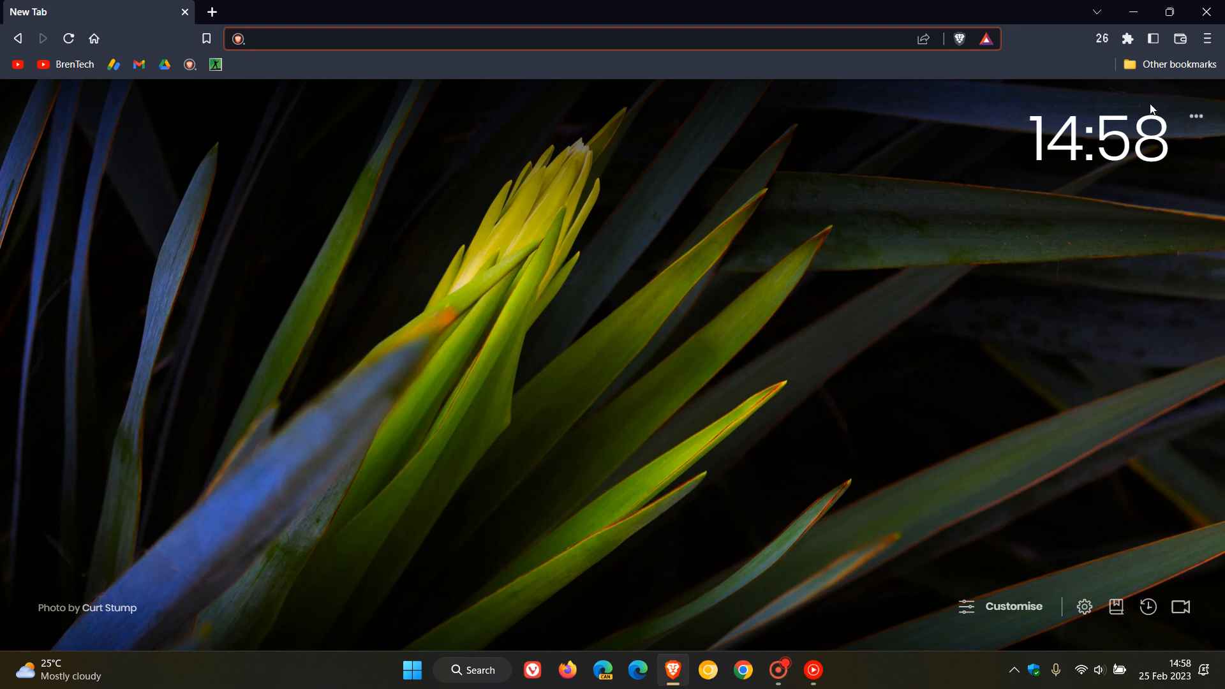
Open Brave's main menu from the top-right toolbar button
click(1210, 38)
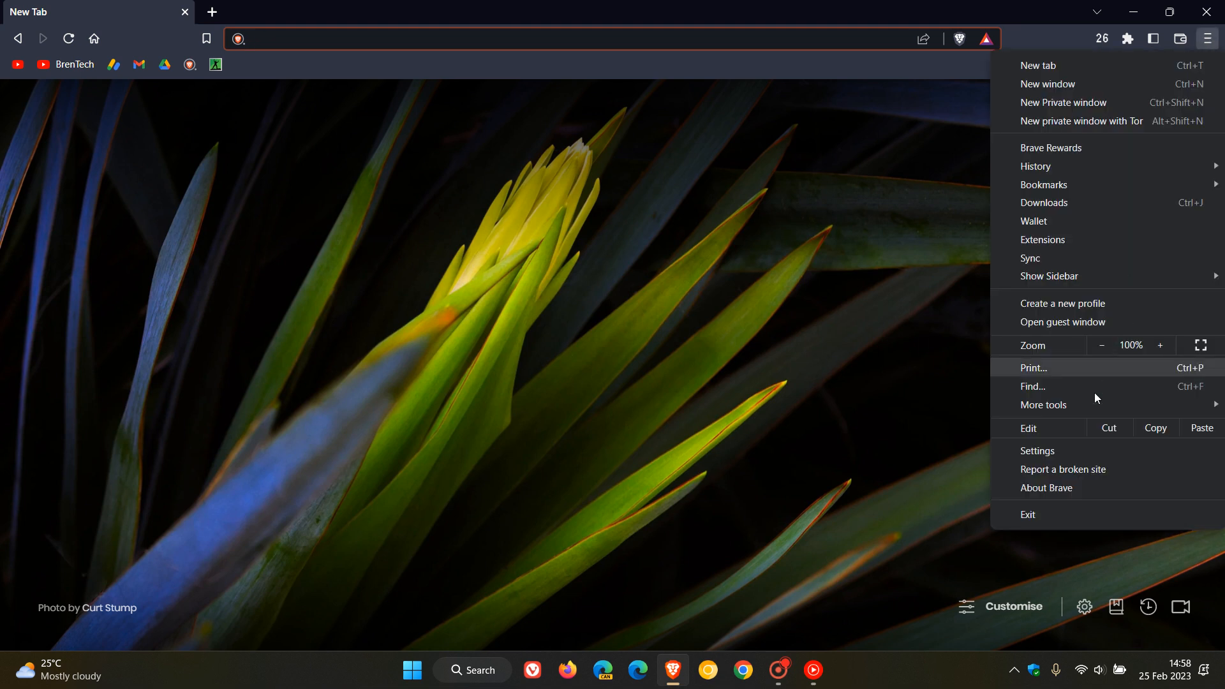
Open About Brave to confirm version 1.48.171 is up to date
click(1047, 487)
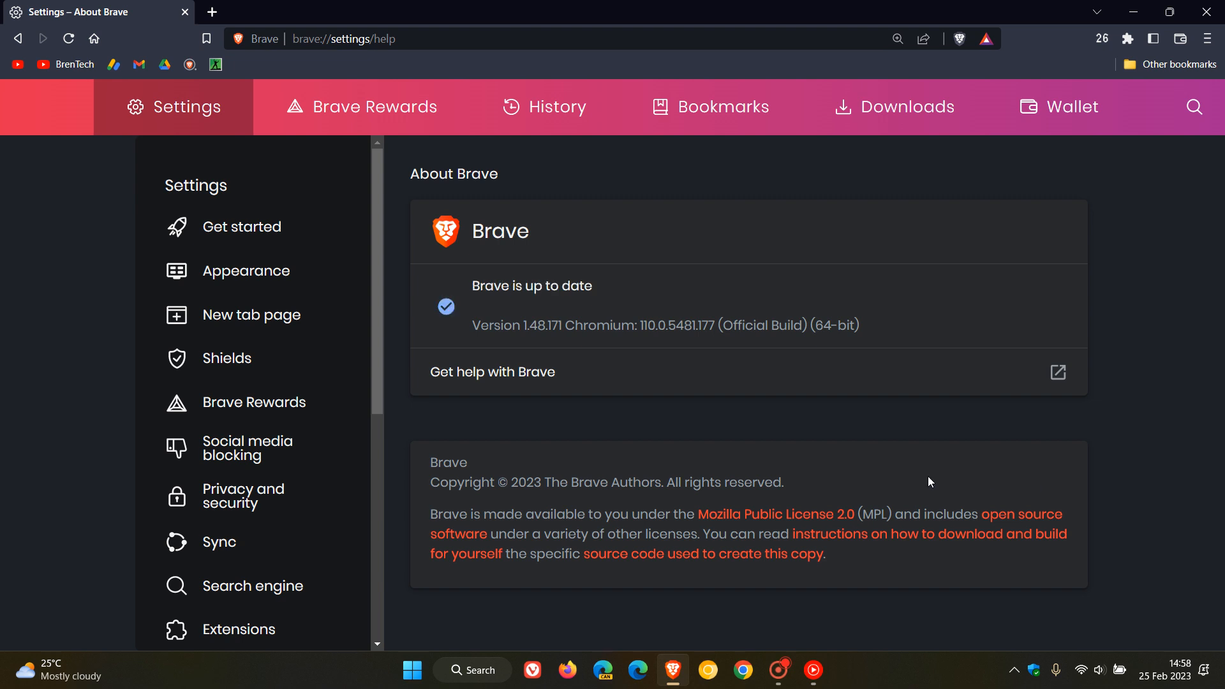
mouse_move(538, 344)
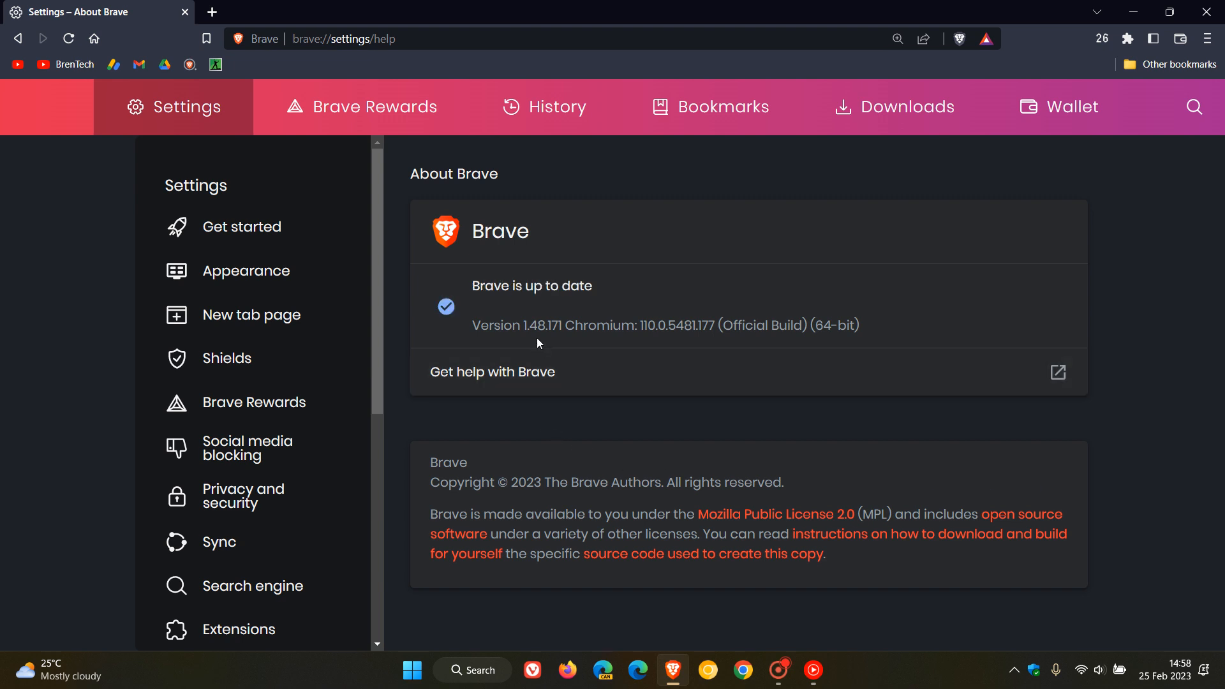
mouse_move(513, 321)
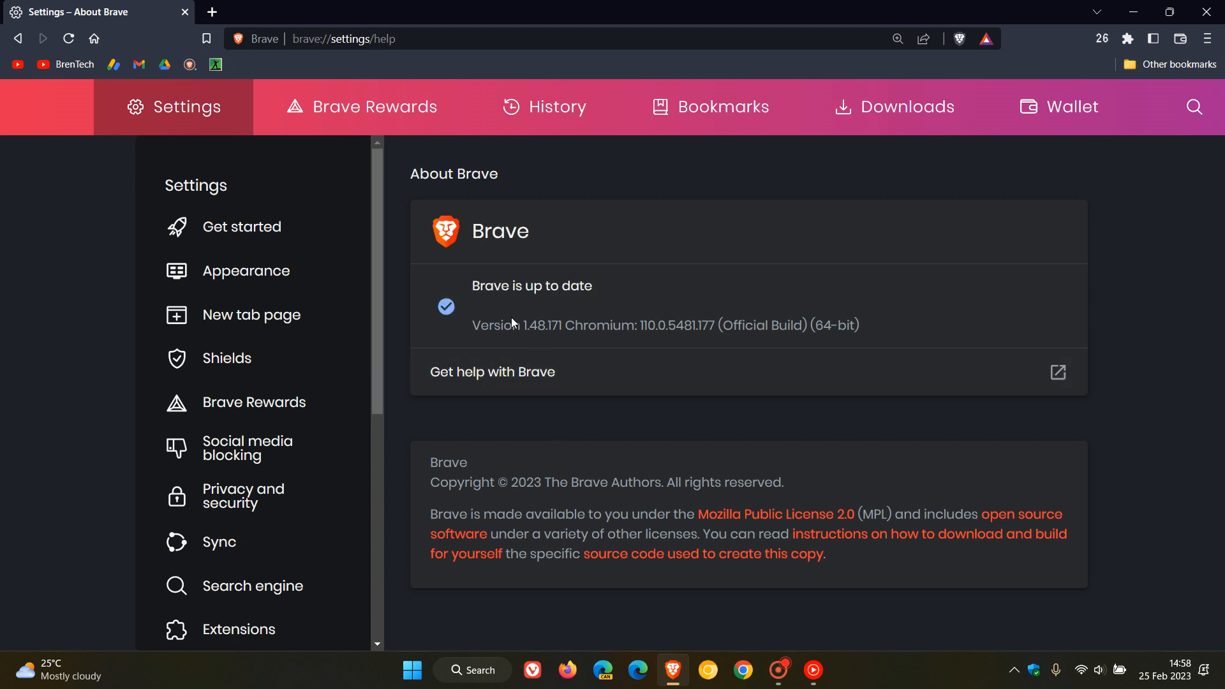
mouse_move(93, 38)
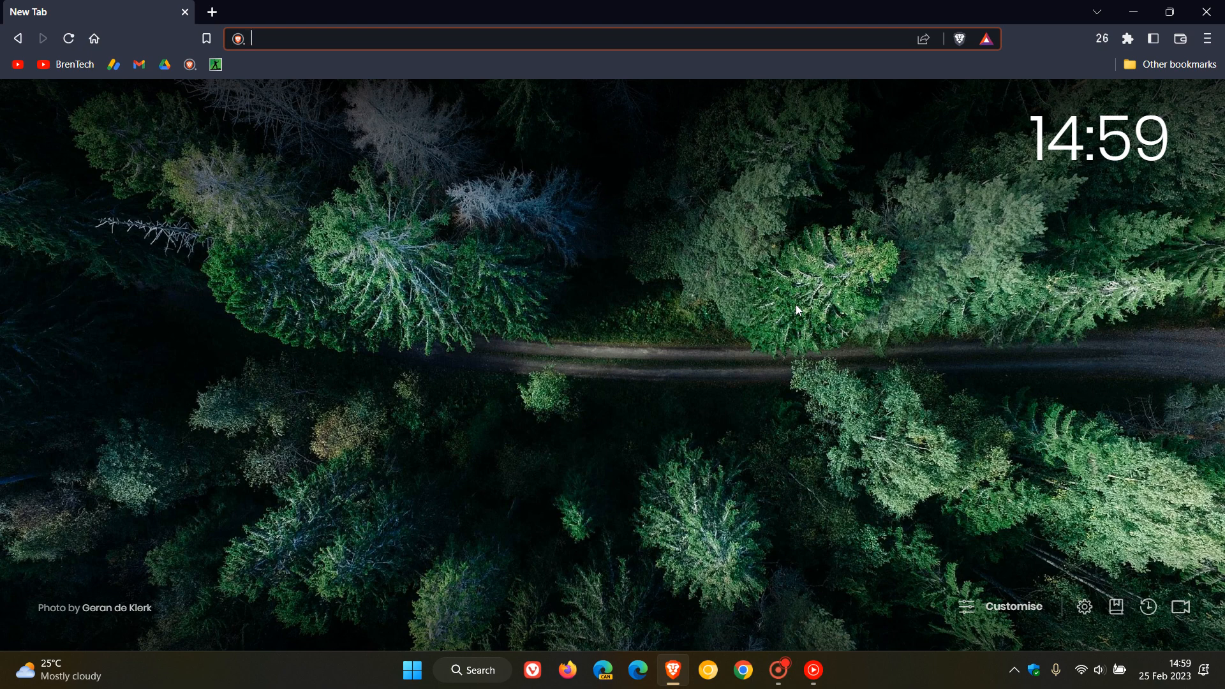
mouse_move(754, 364)
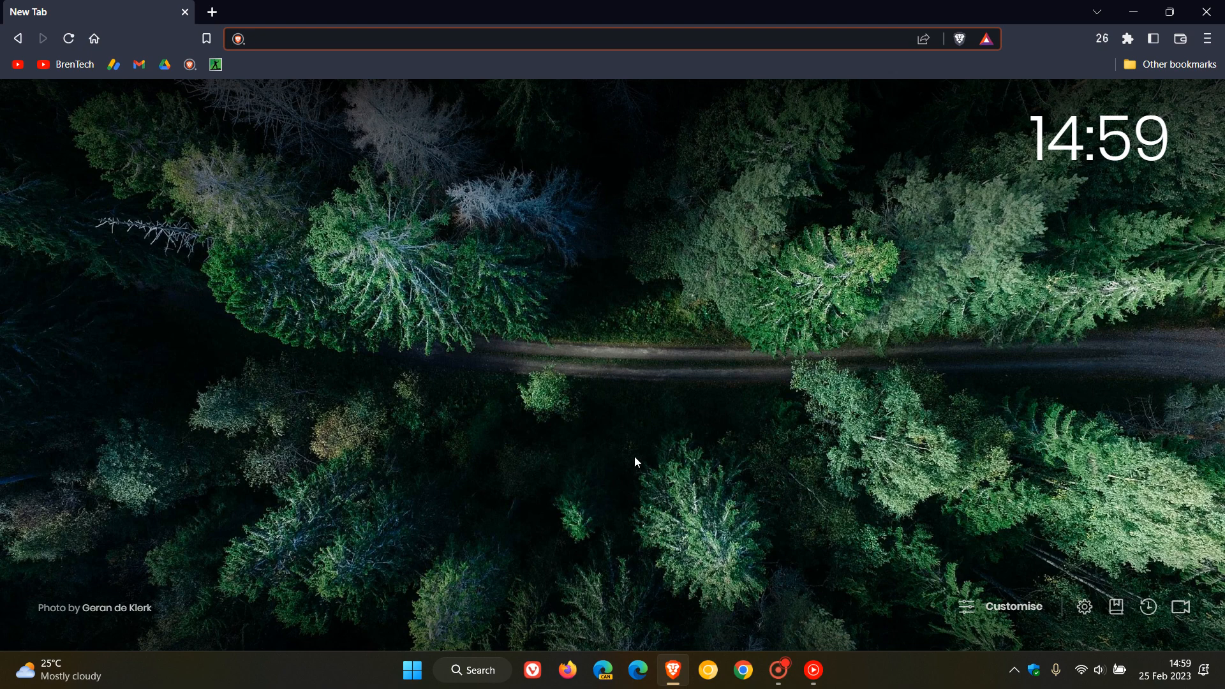
mouse_move(752, 319)
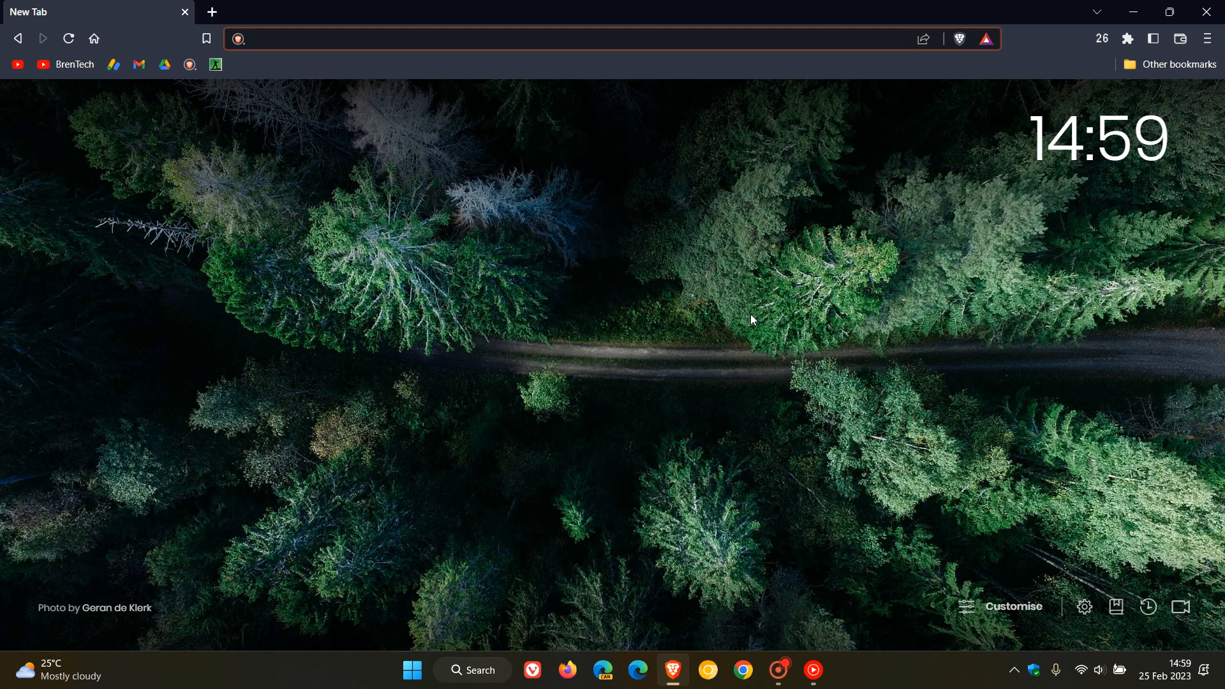
click(251, 38)
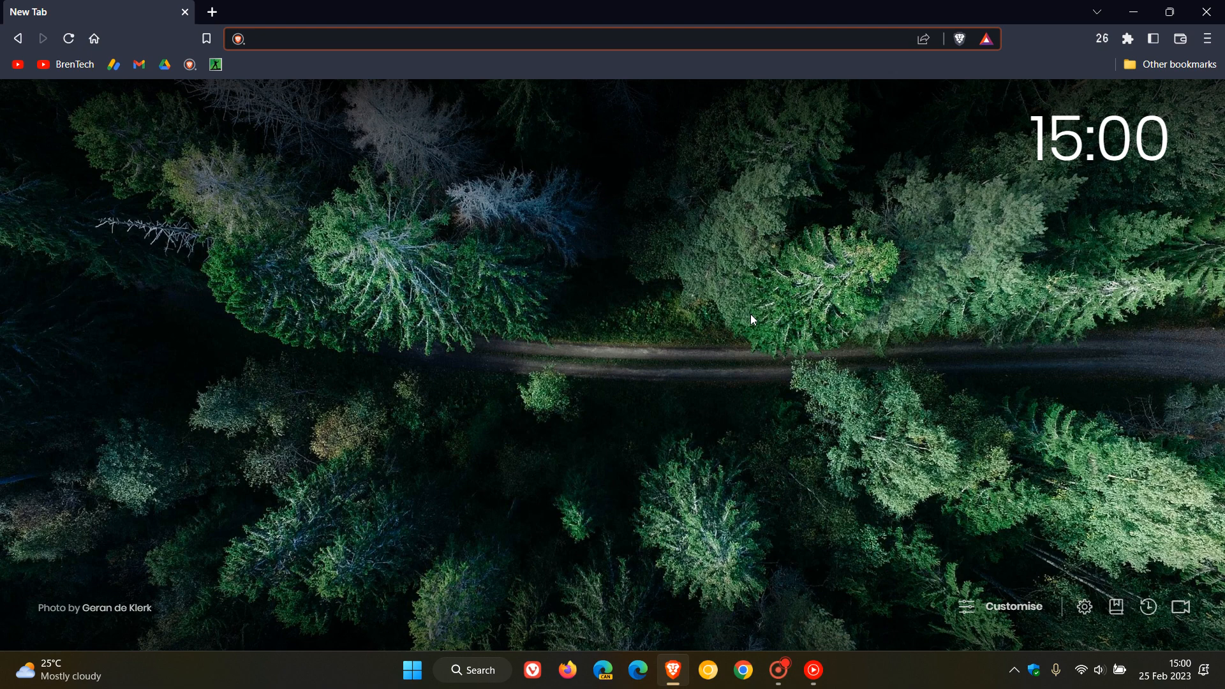
mouse_move(675, 304)
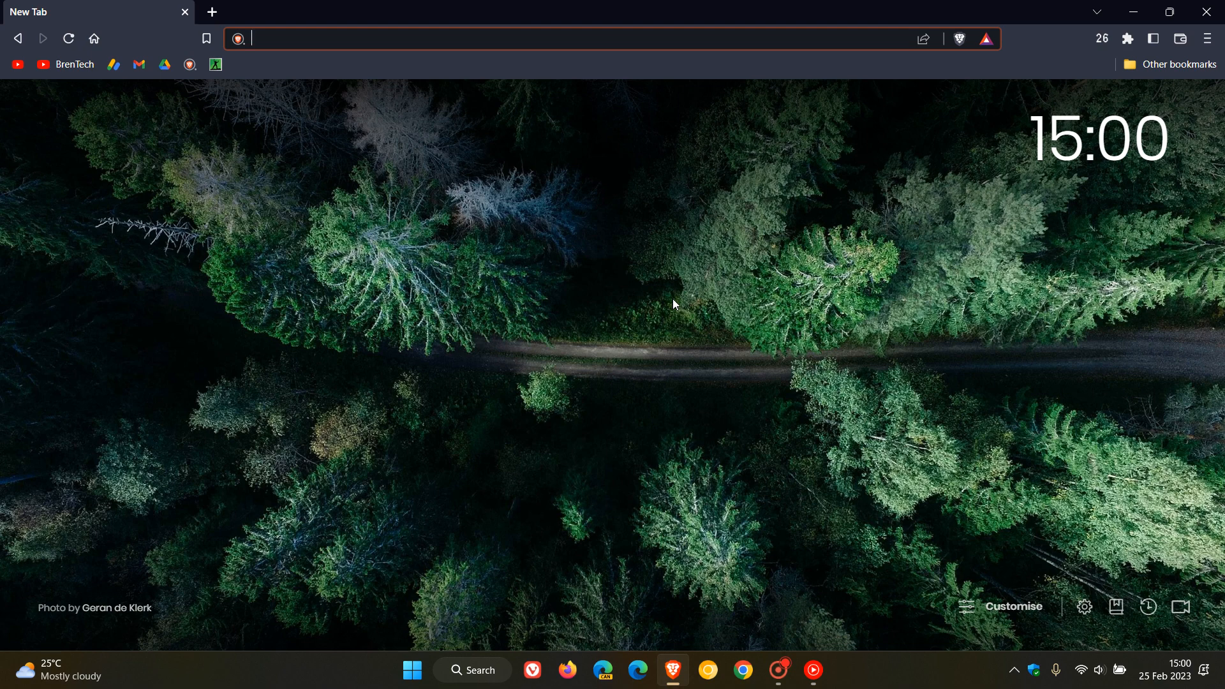
Go to brave://settings/shields/filters to view the community filter lists
text(brave://settings/shields/filters)
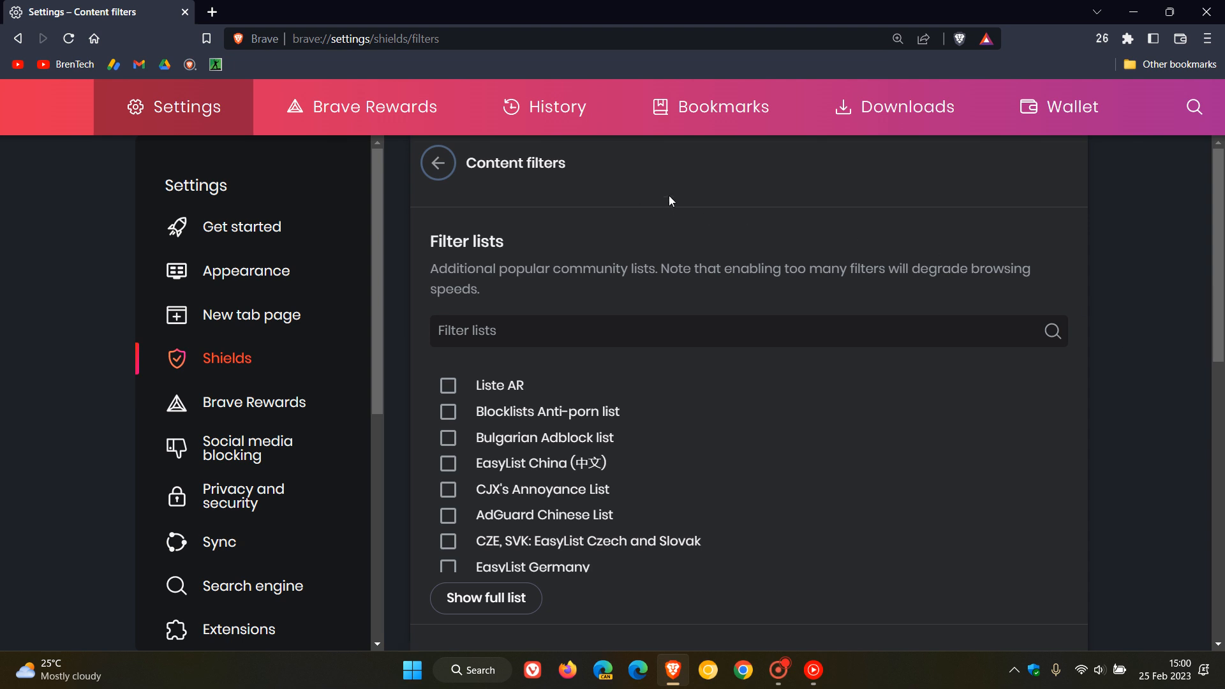
Scroll the filter lists and enable Fanboy's Mobile Notifications List
scroll(down, 3)
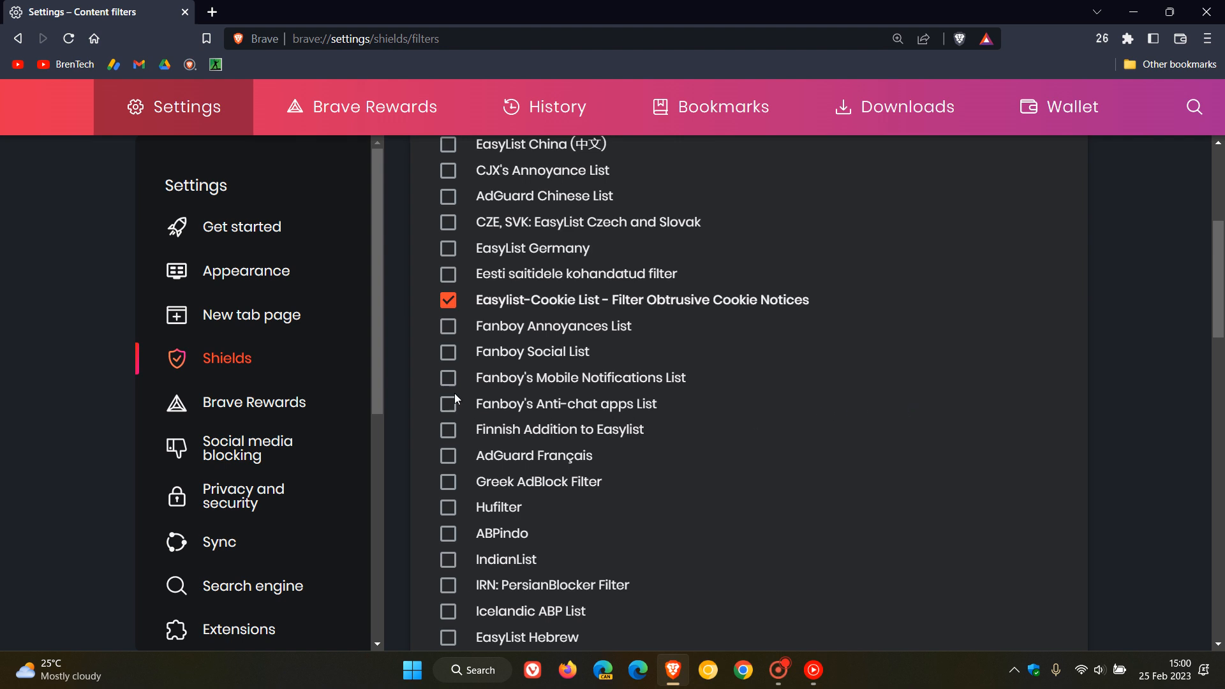
mouse_move(445, 387)
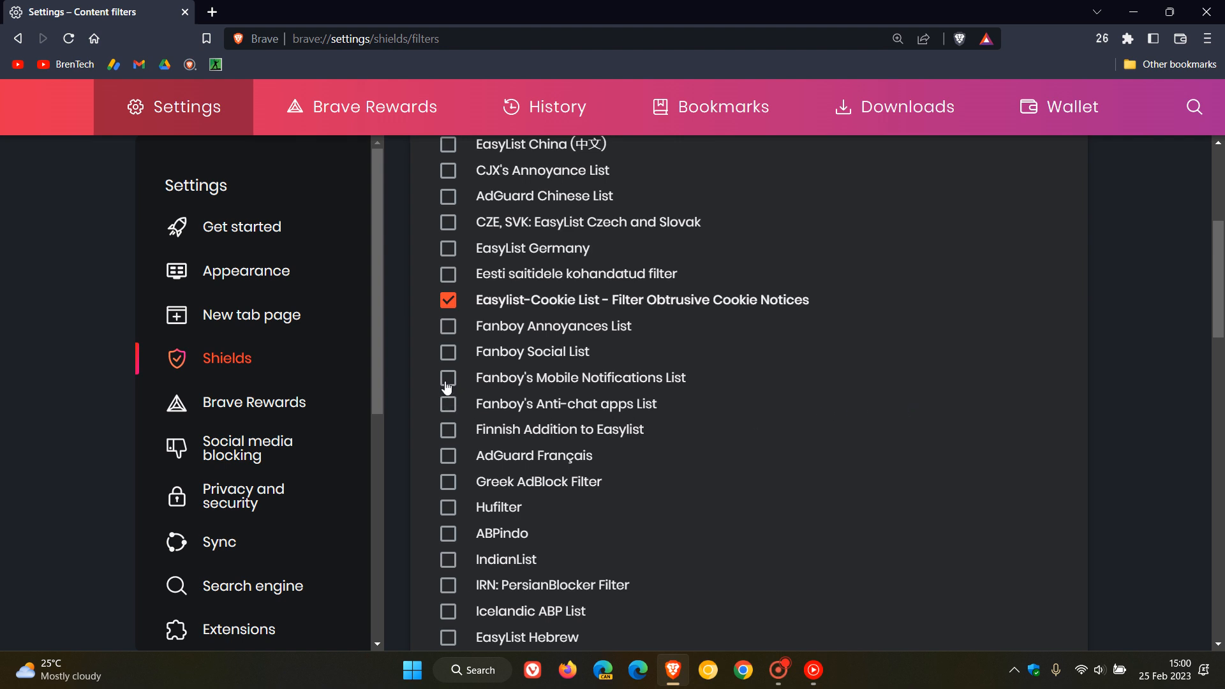
click(448, 377)
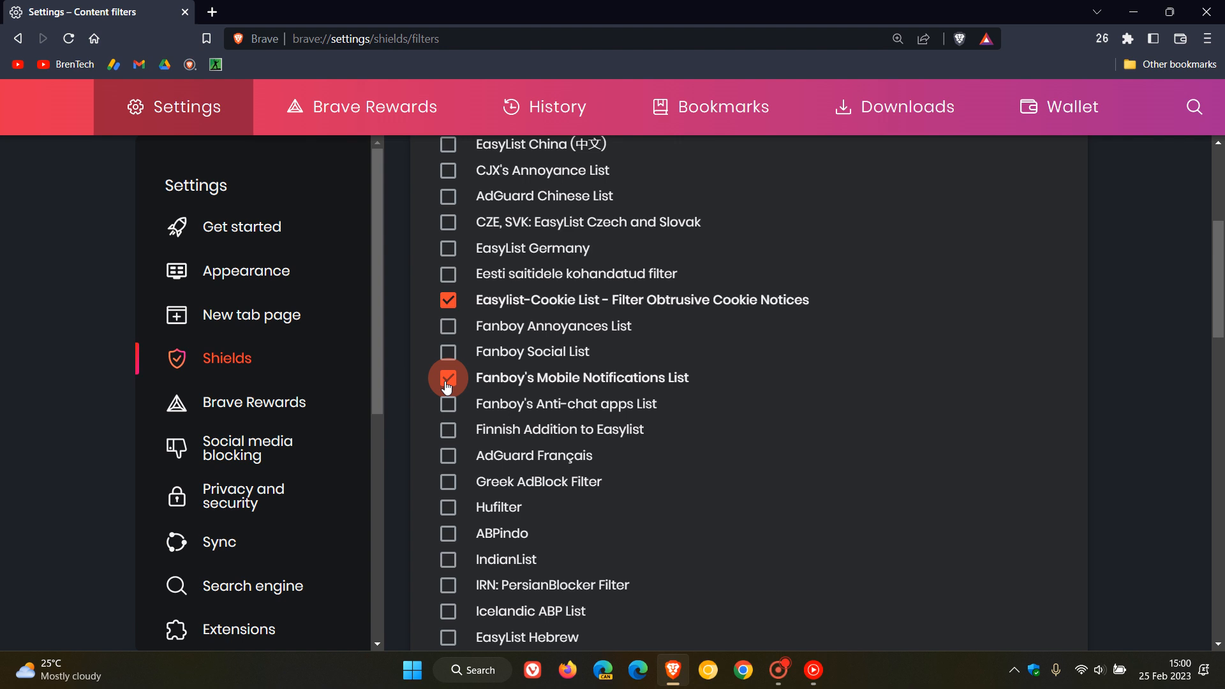
mouse_move(846, 396)
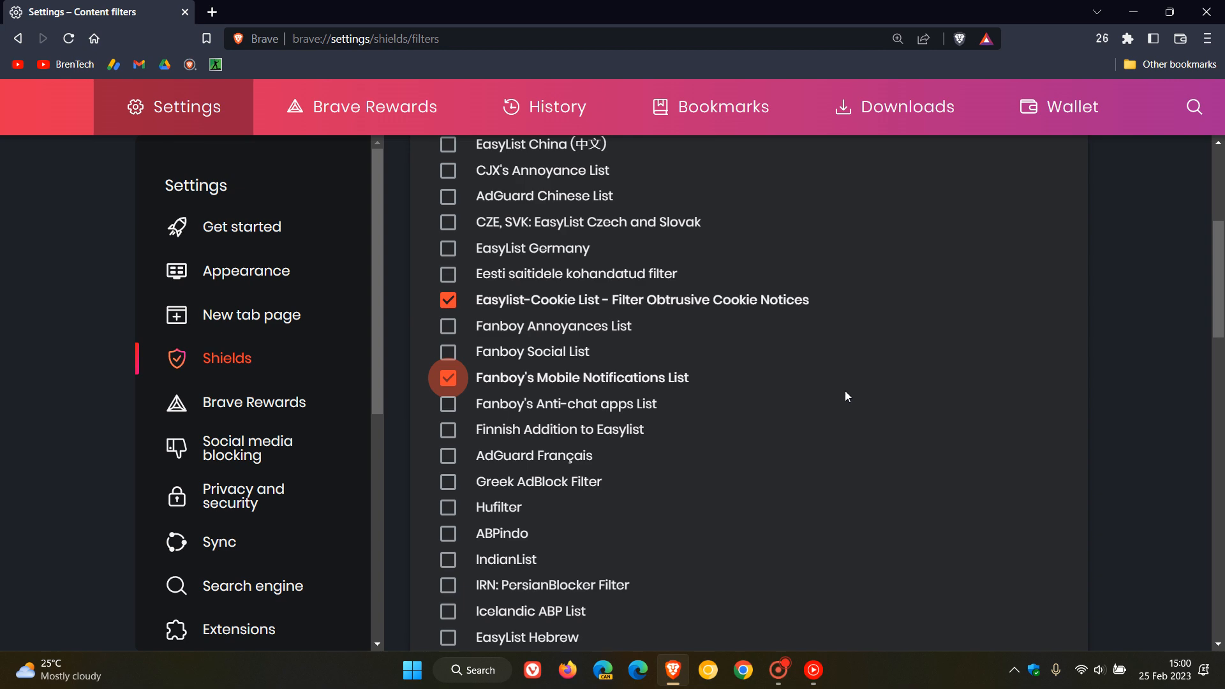
mouse_move(108, 57)
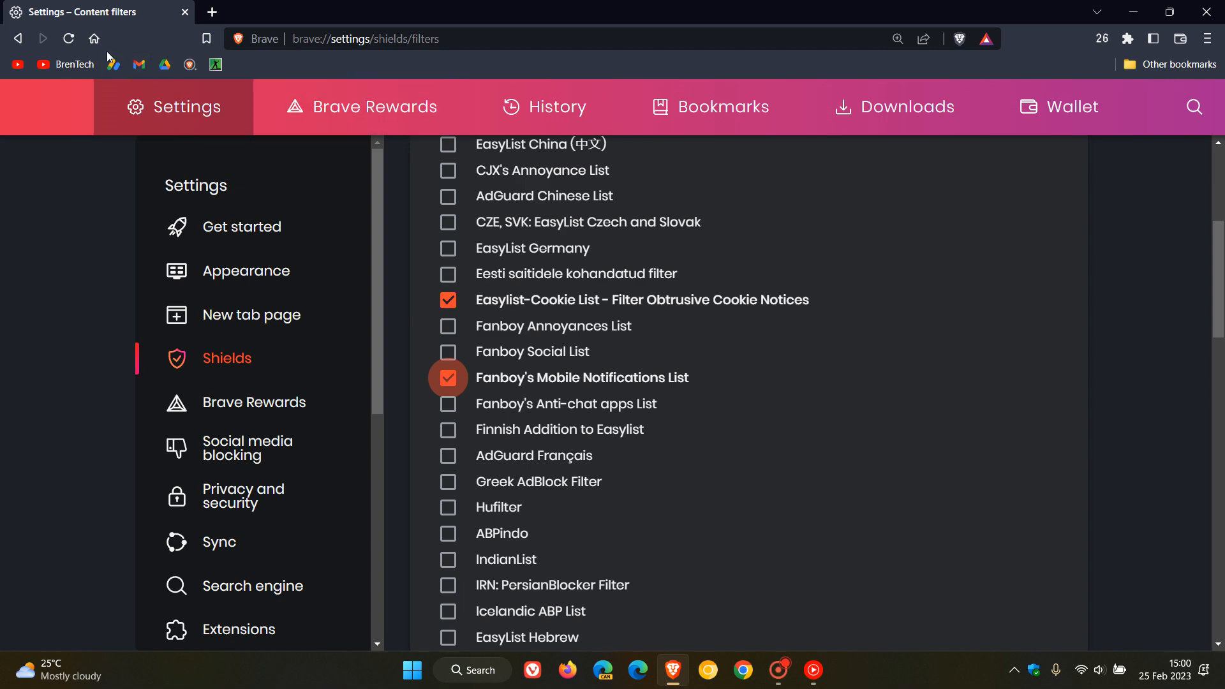
Leave the settings page for a new tab page with a canyon wallpaper
click(211, 12)
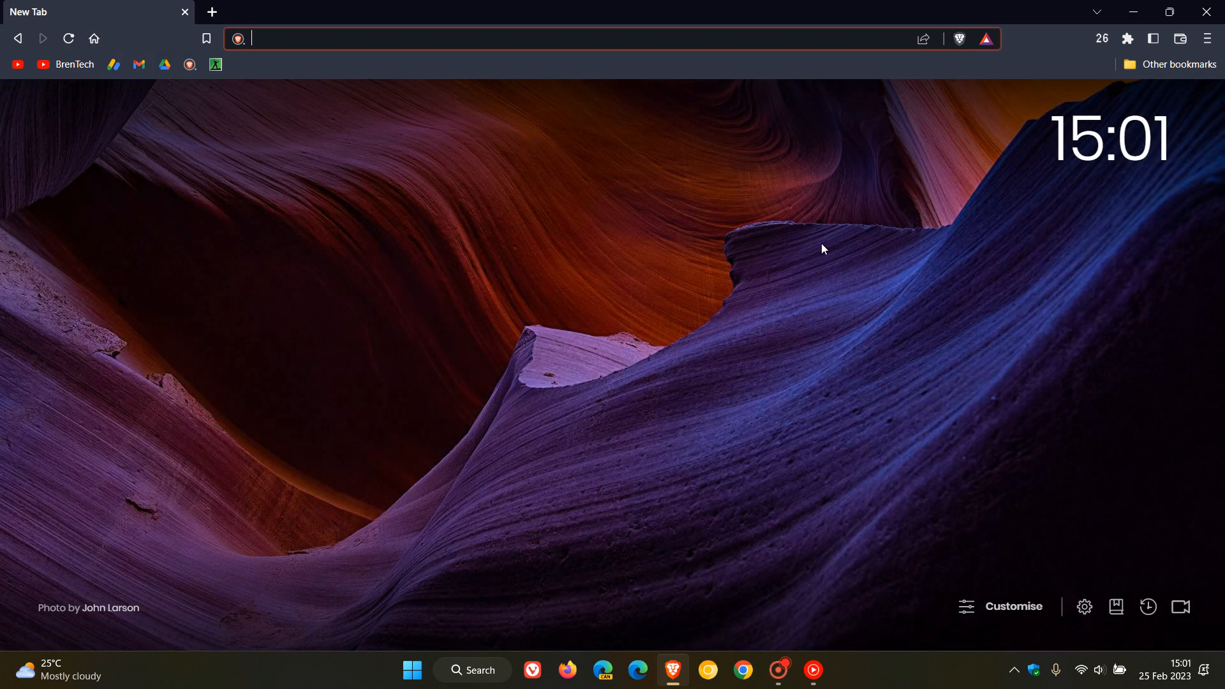
mouse_move(848, 302)
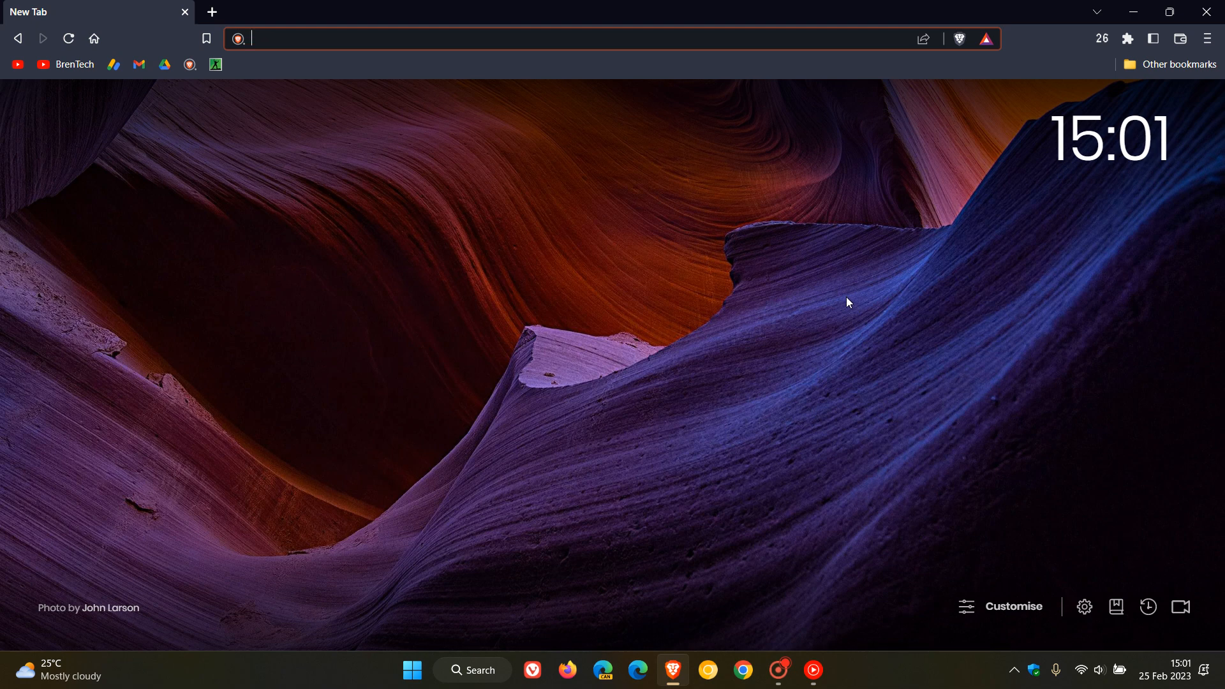
mouse_move(655, 357)
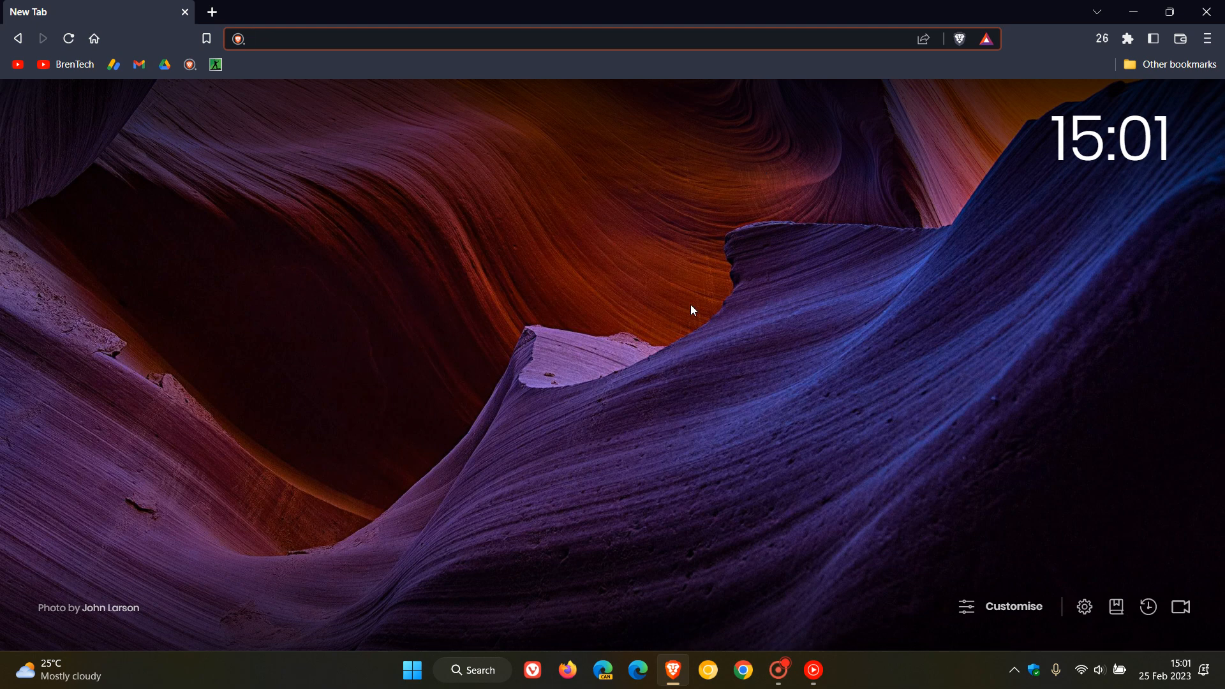
mouse_move(724, 341)
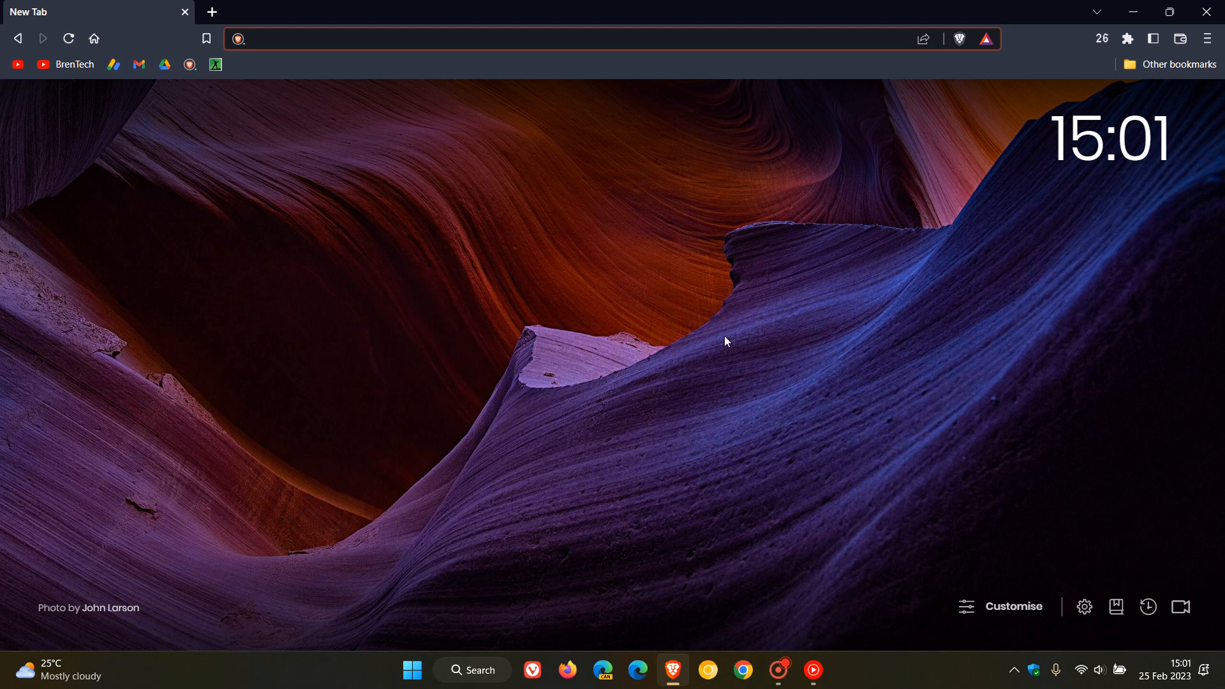
mouse_move(703, 309)
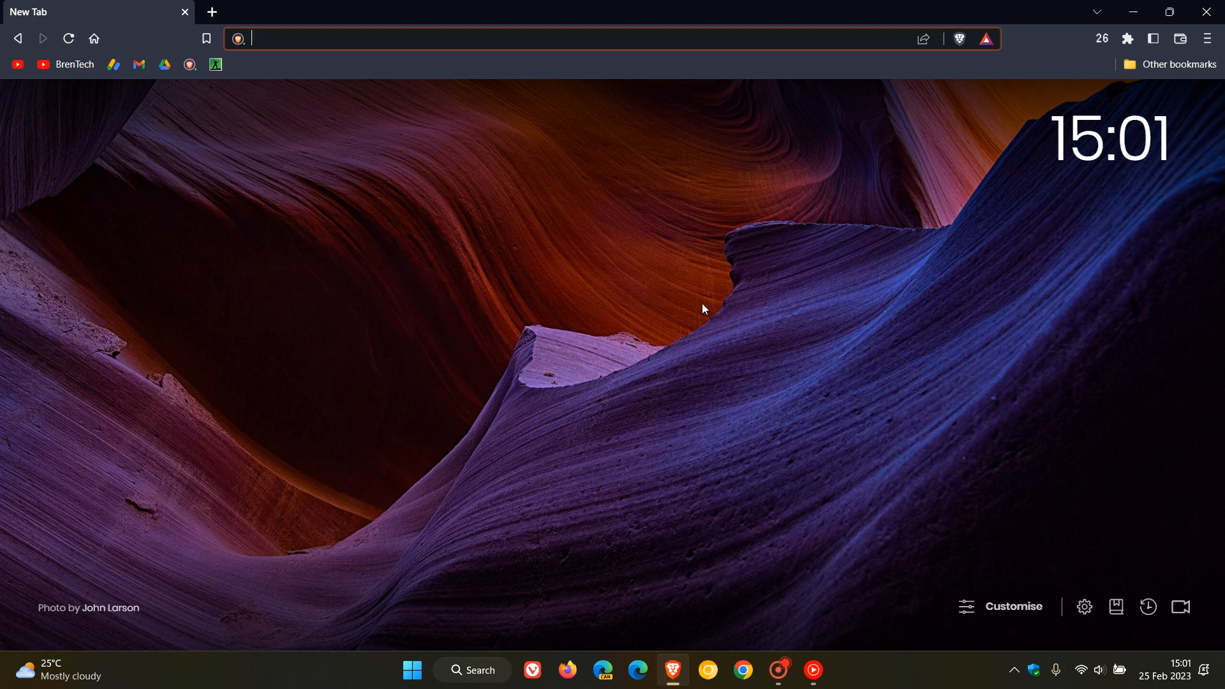
mouse_move(774, 342)
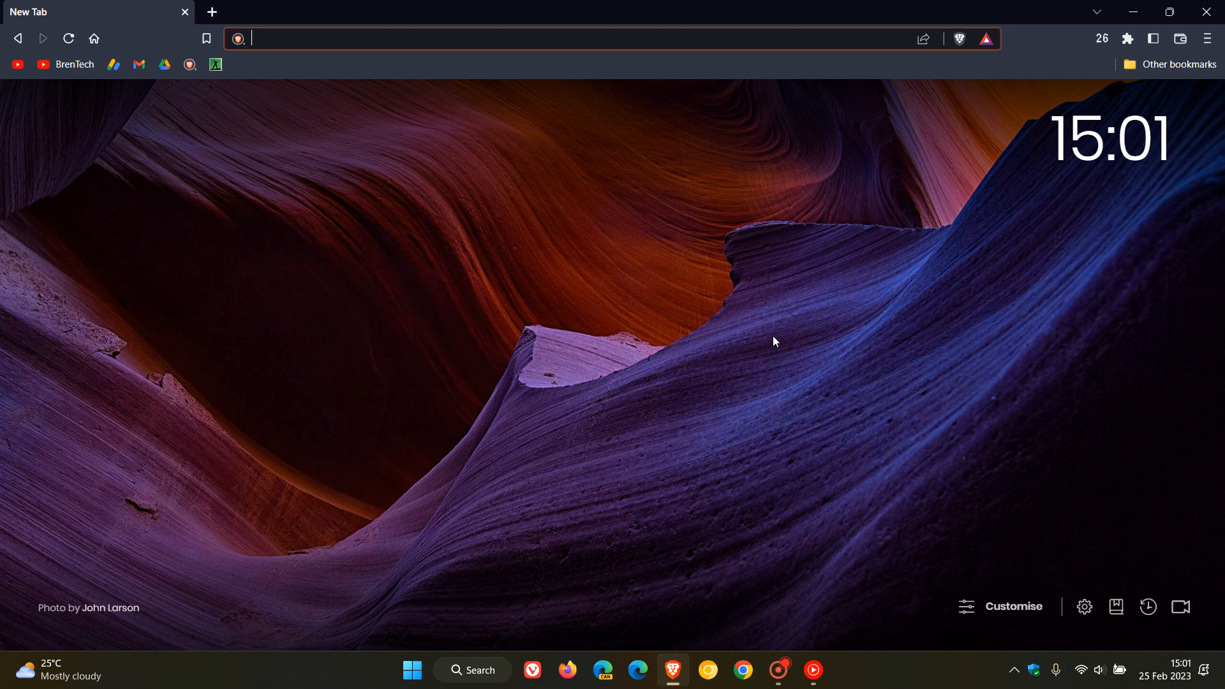